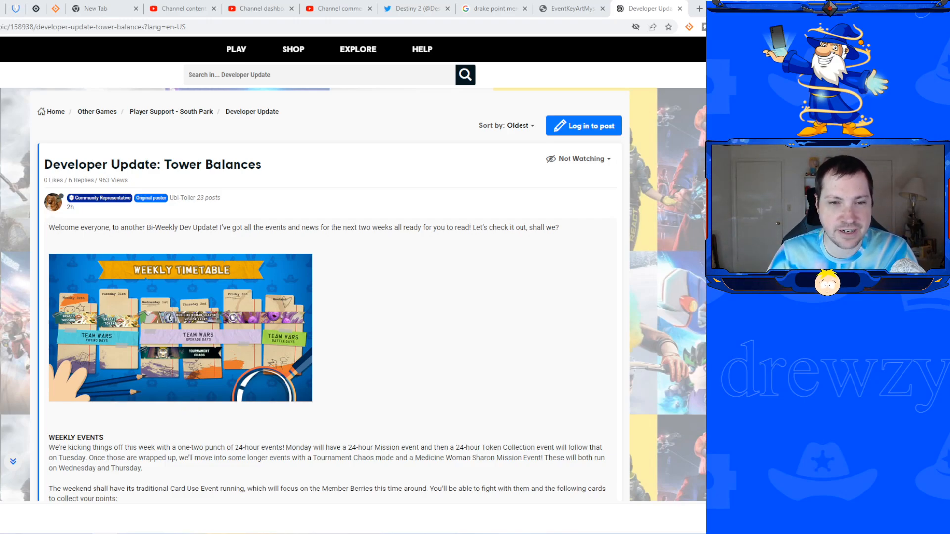
mouse_move(639, 232)
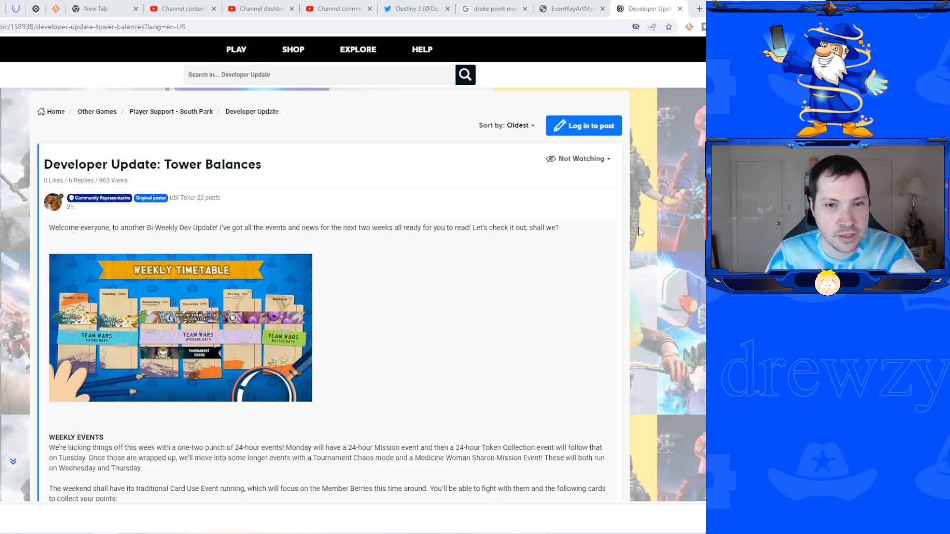
Scroll through the opening timetable into the Weekly Events card list and mission point totals.
scroll("down", 3)
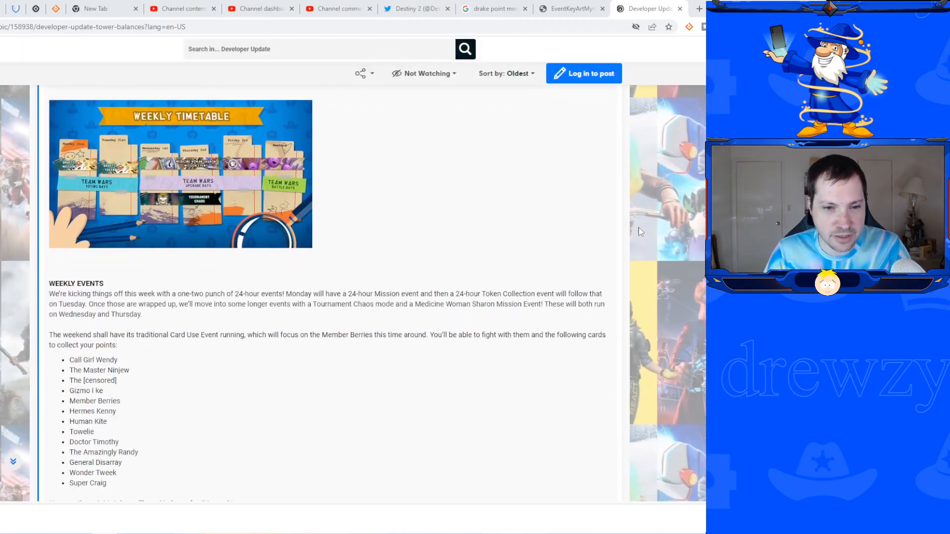
scroll("up", 3)
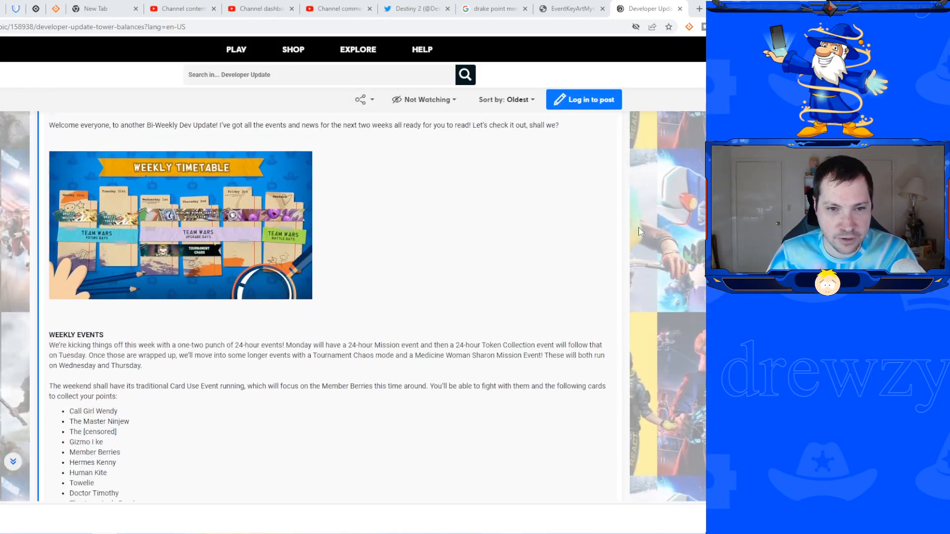
scroll("up", 3)
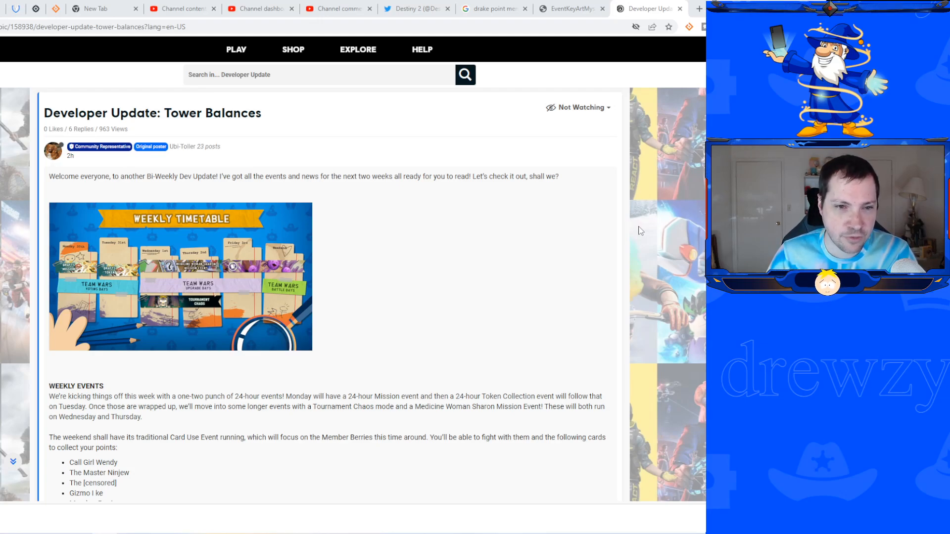
mouse_move(689, 270)
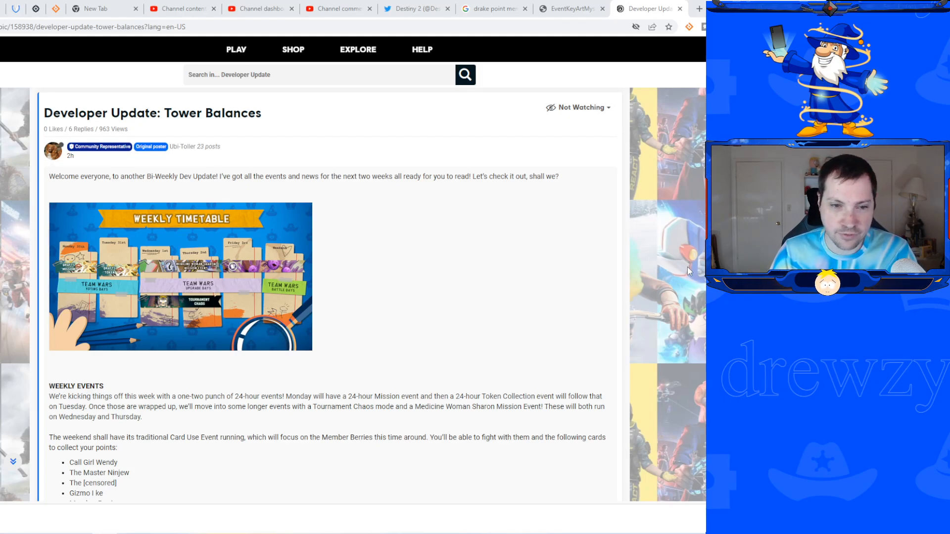
mouse_move(334, 283)
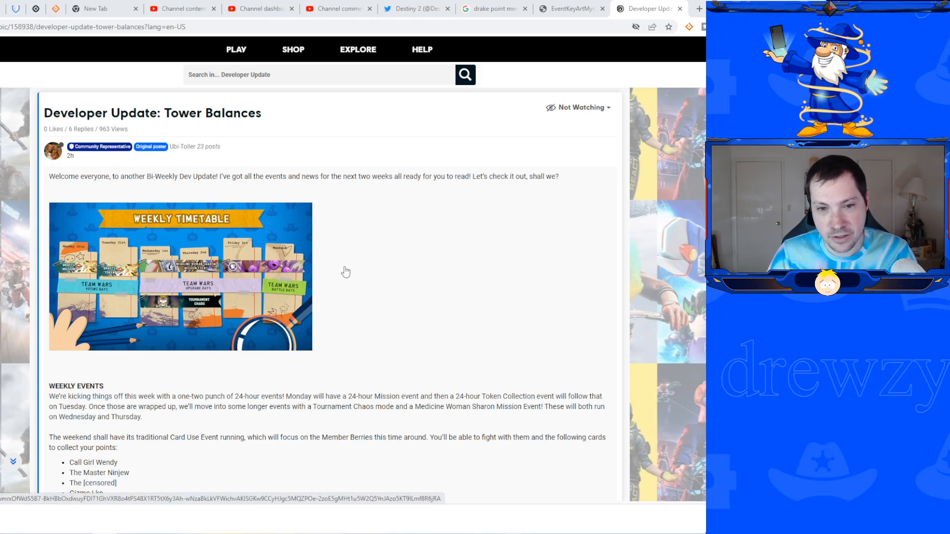
mouse_move(293, 275)
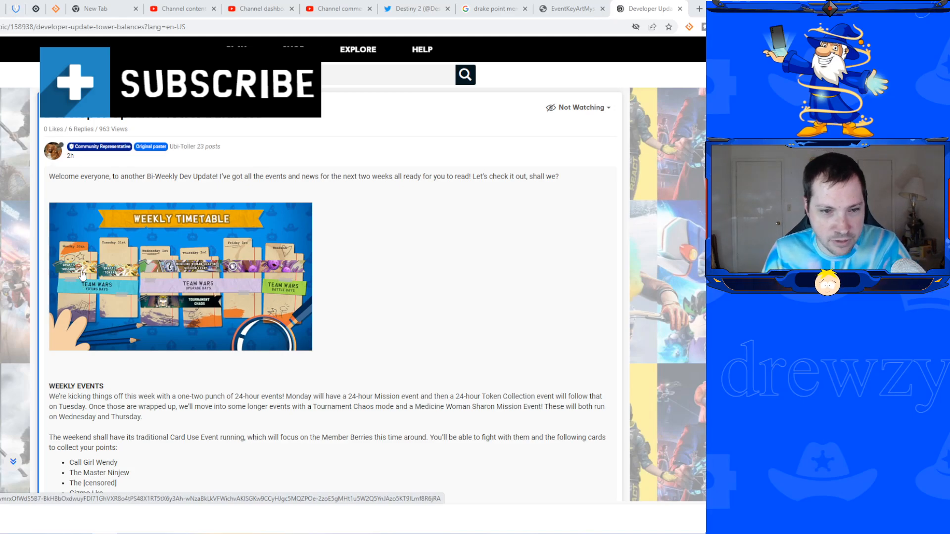
mouse_move(140, 289)
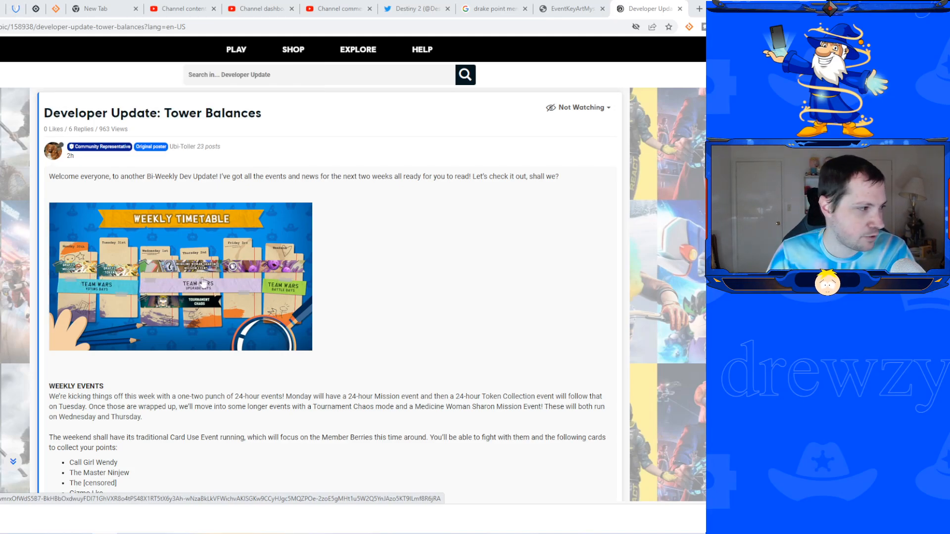
mouse_move(367, 272)
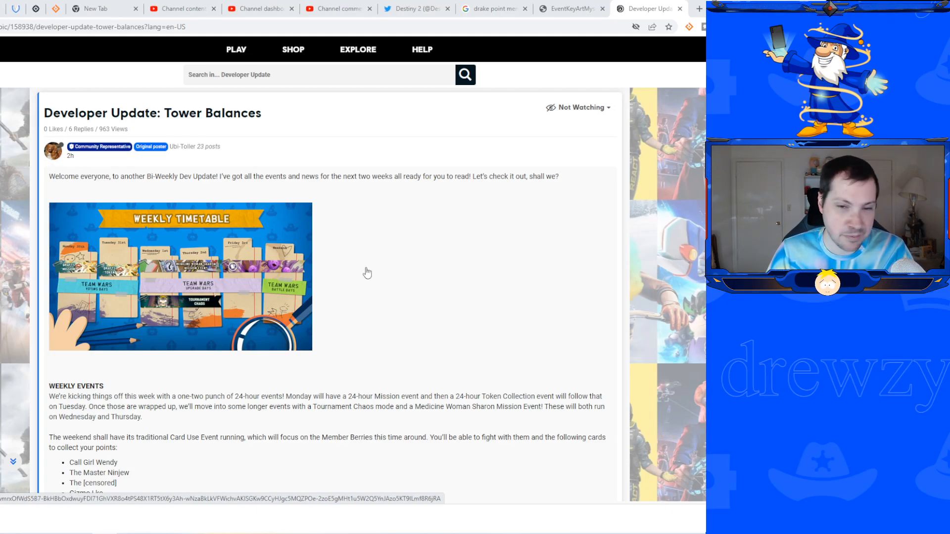
scroll("down", 3)
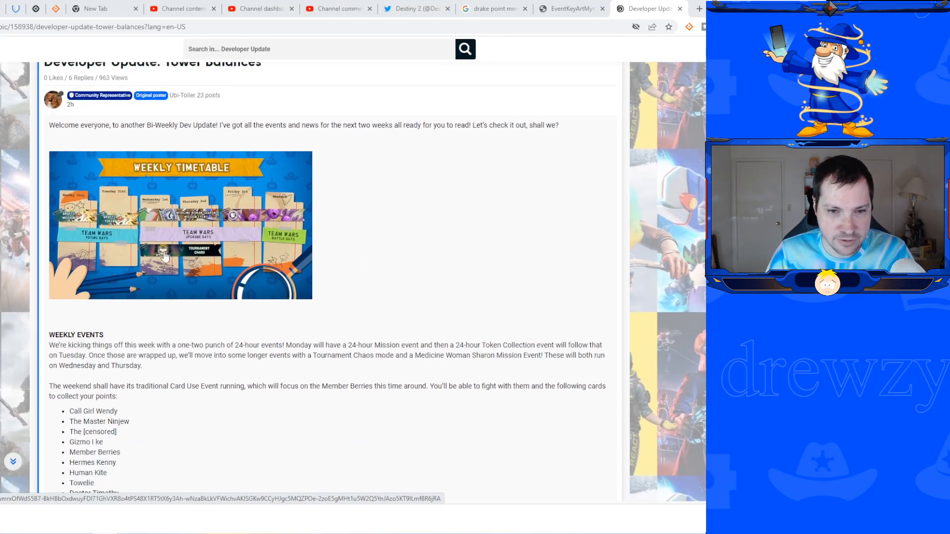
mouse_move(367, 238)
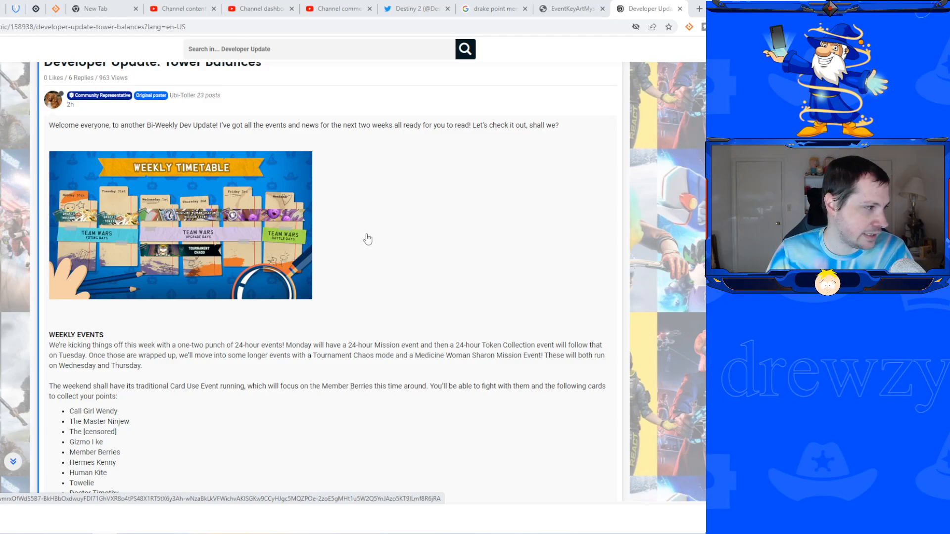
scroll("down", 3)
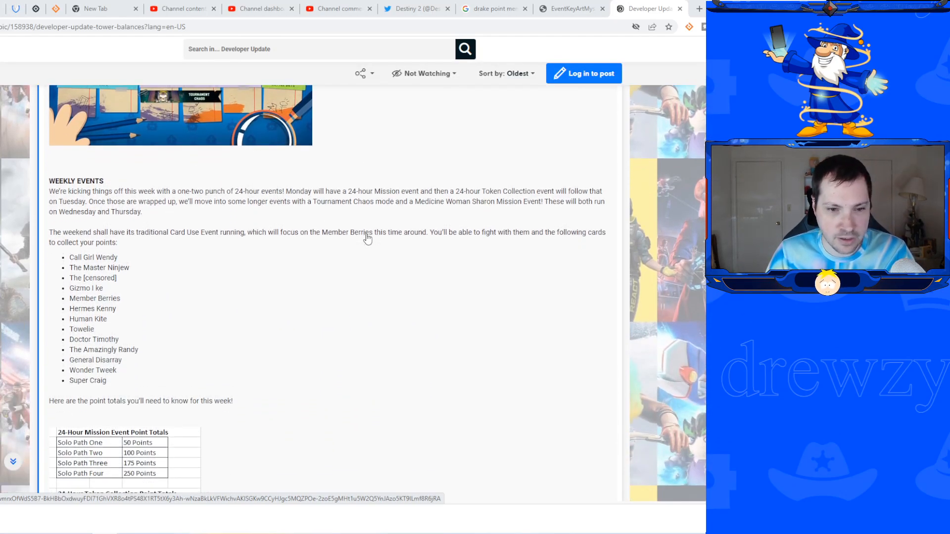
Scroll past the point totals tables to the Cyborg Tower card and its stats.
scroll("down", 3)
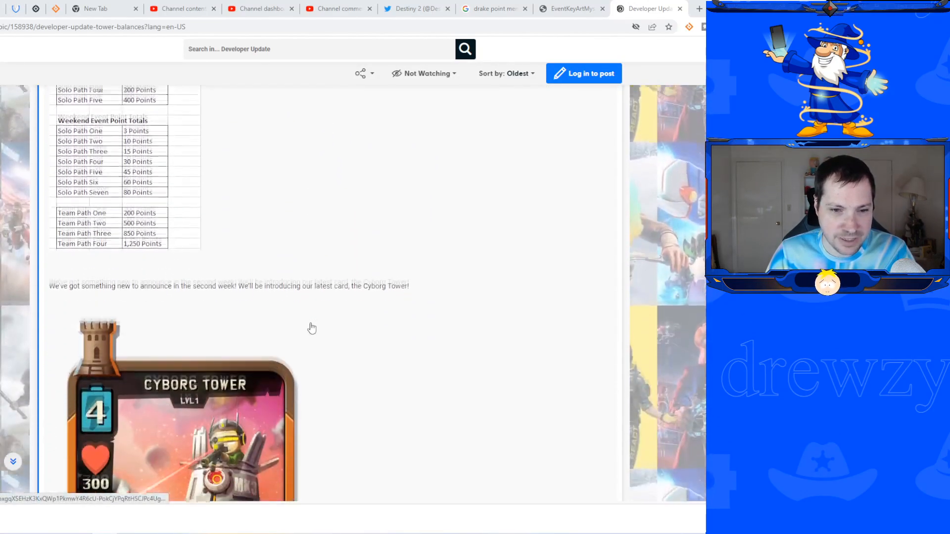
scroll("down", 3)
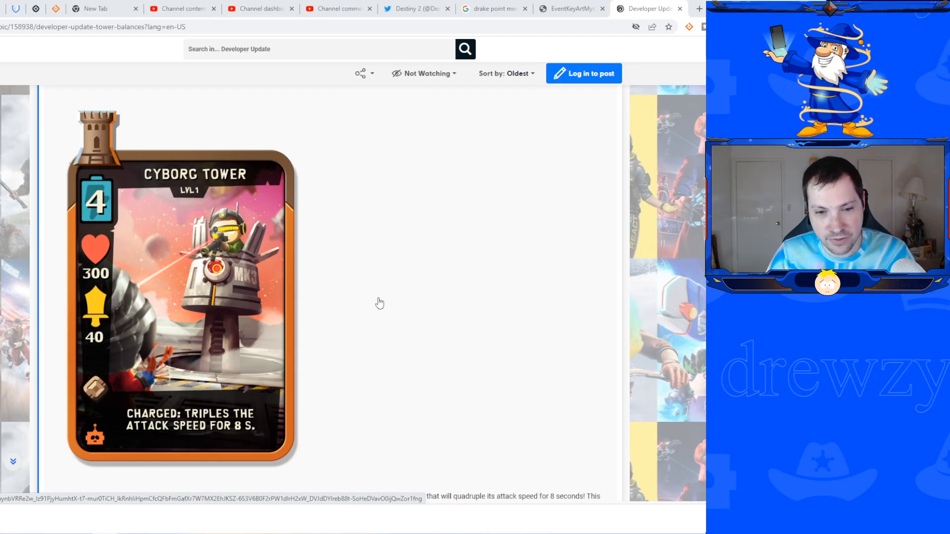
mouse_move(374, 331)
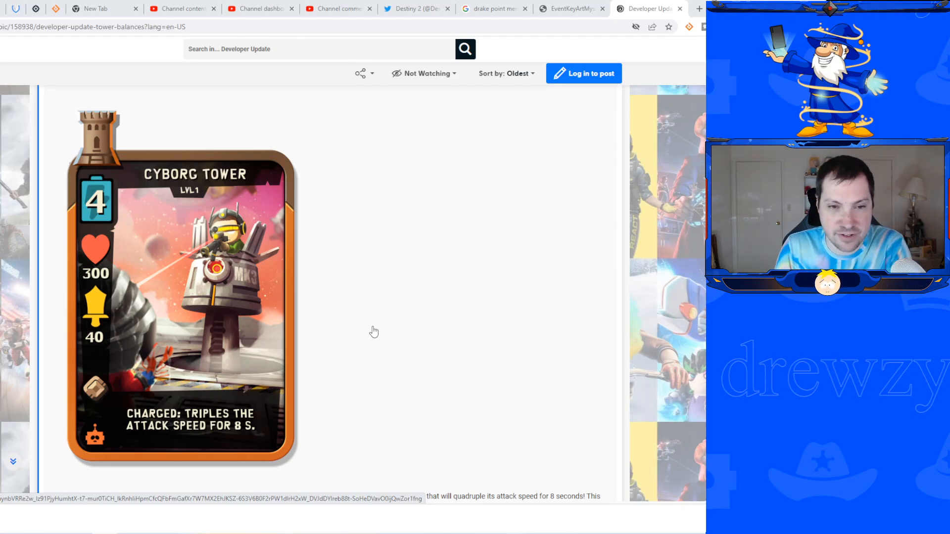
scroll("down", 3)
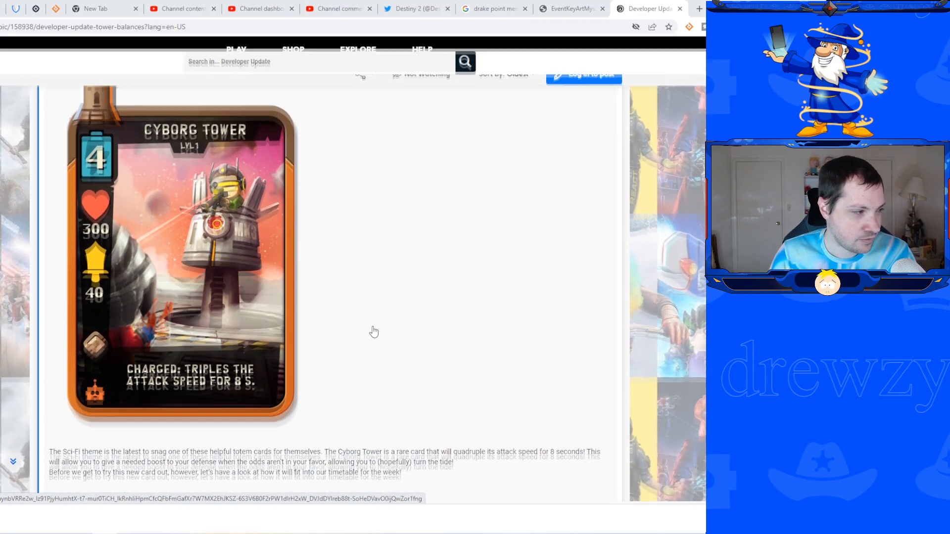
Highlight the 'quadruple its attack speed' claim, view the Cyborg Tower card full-size, then return to the post.
scroll("down", 3)
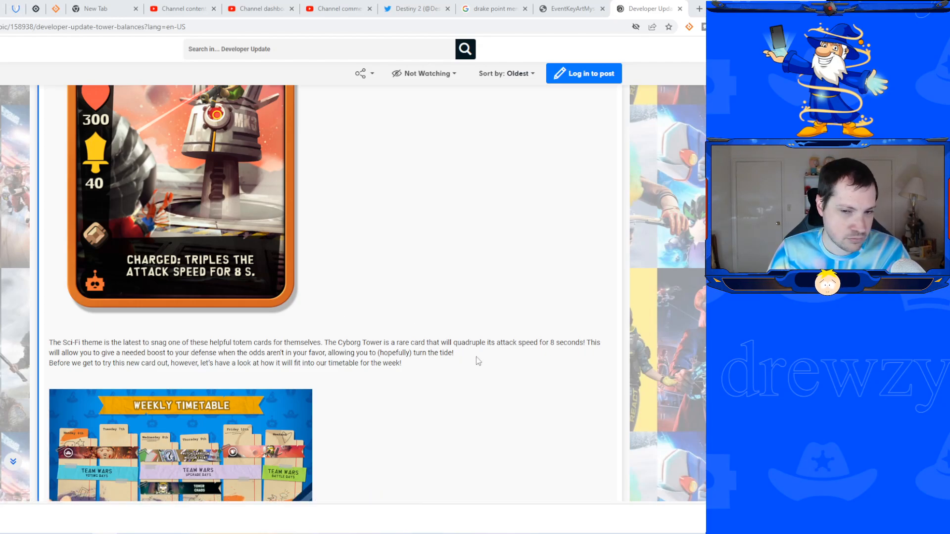
mouse_move(27, 237)
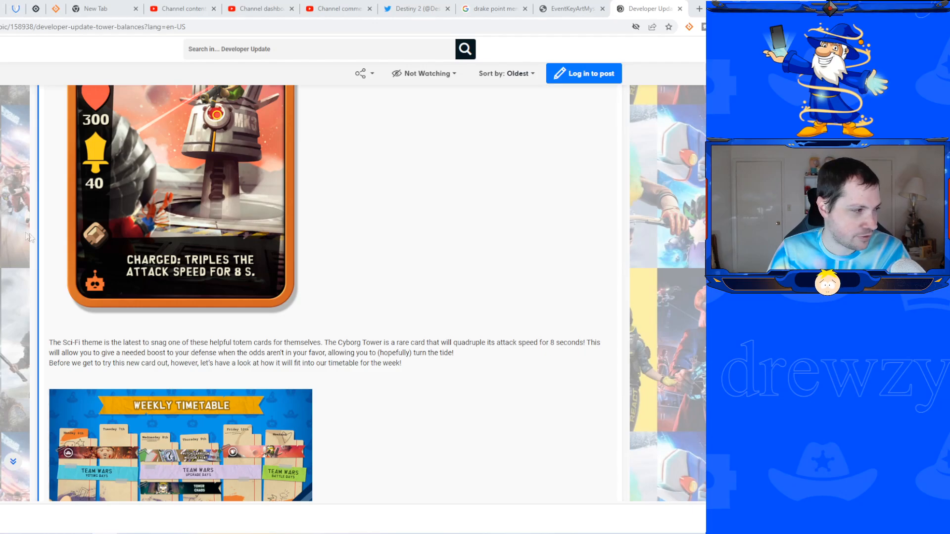
double_click(469, 343)
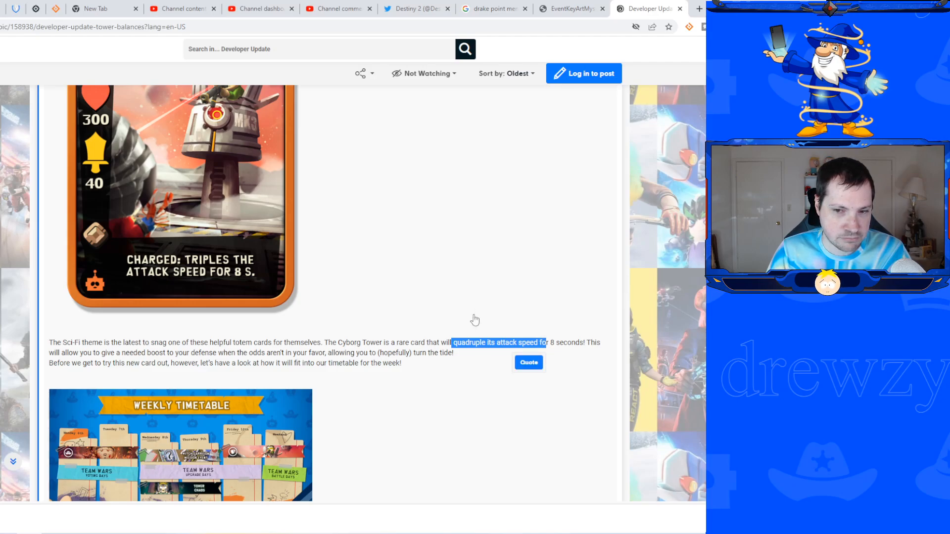
left_click(180, 191)
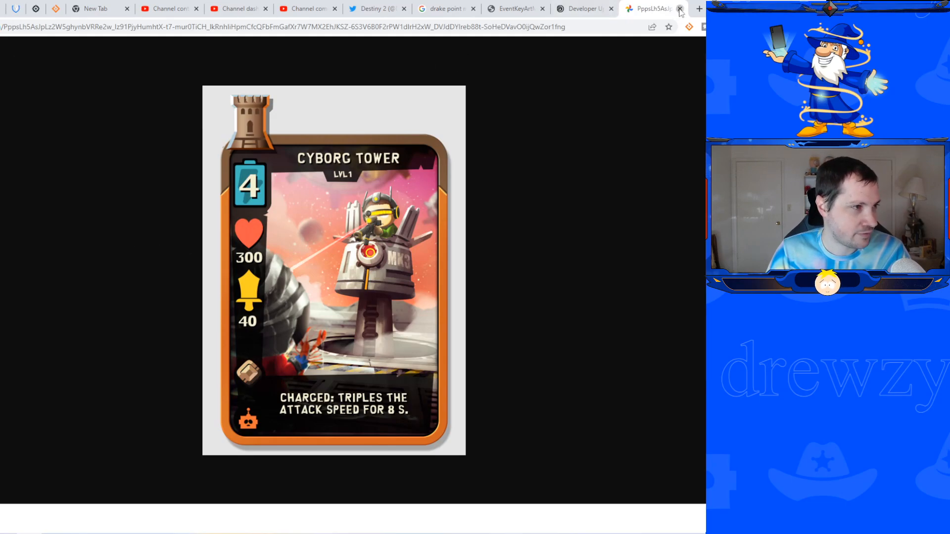
left_click(679, 8)
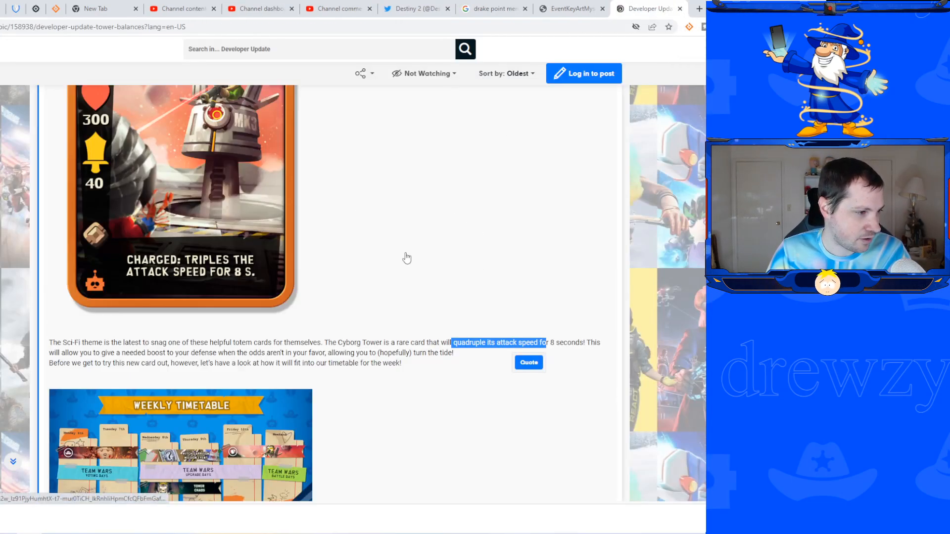
mouse_move(362, 218)
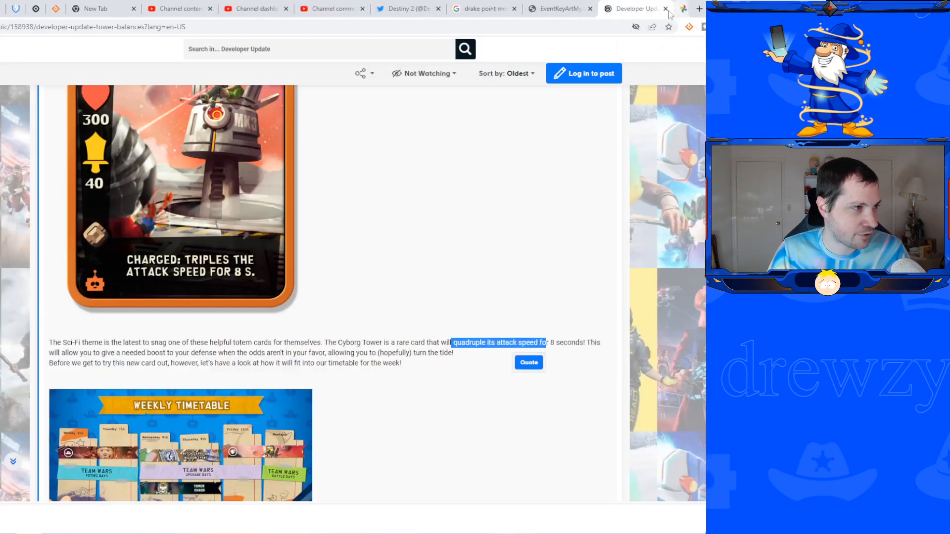
scroll("down", 3)
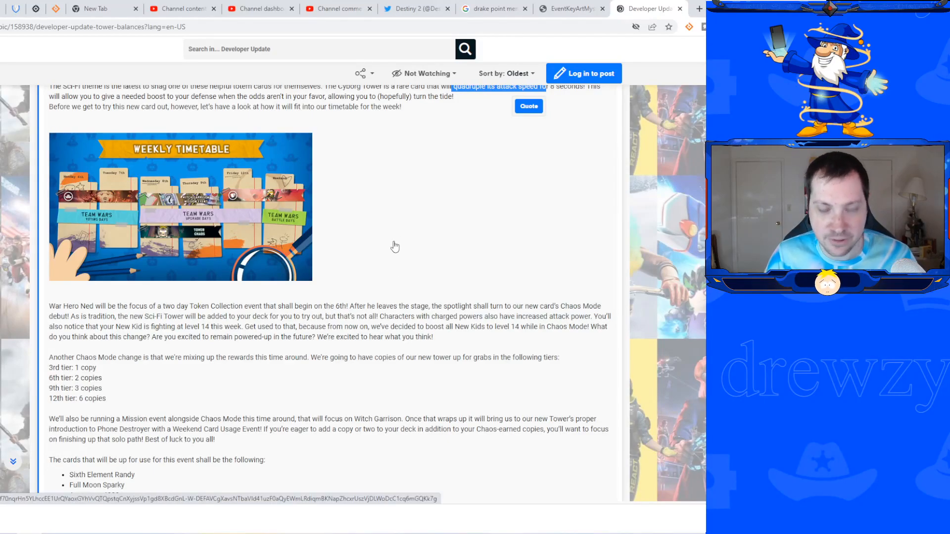
scroll("down", 3)
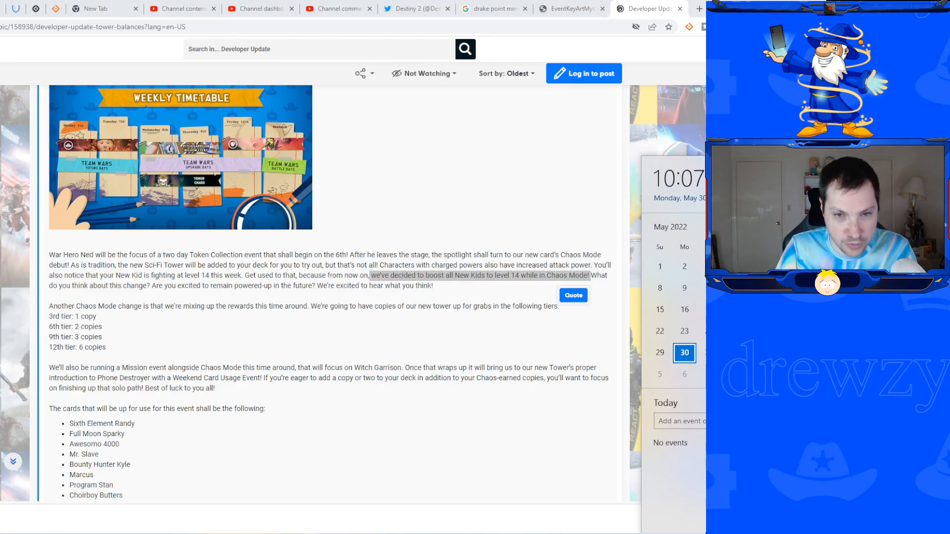
mouse_move(467, 477)
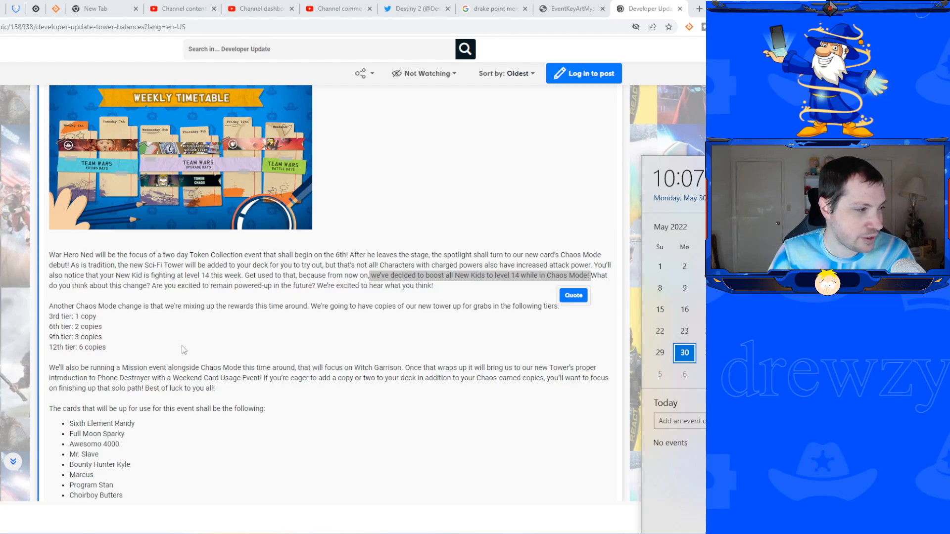
mouse_move(180, 348)
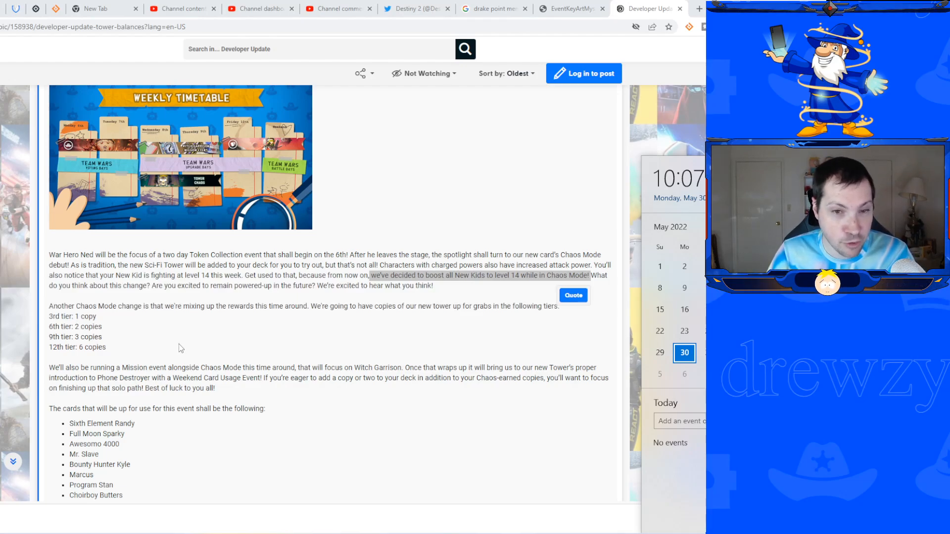
mouse_move(132, 337)
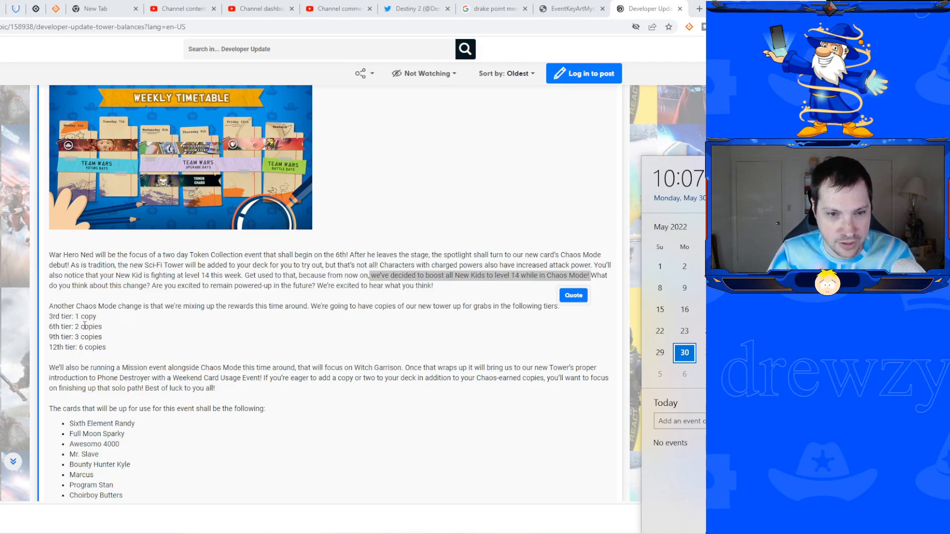
mouse_move(153, 339)
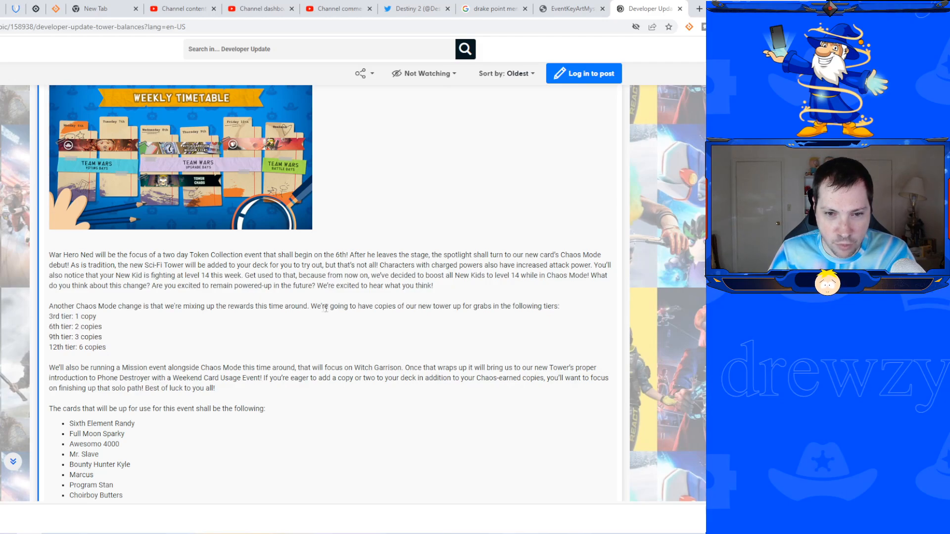
mouse_move(469, 307)
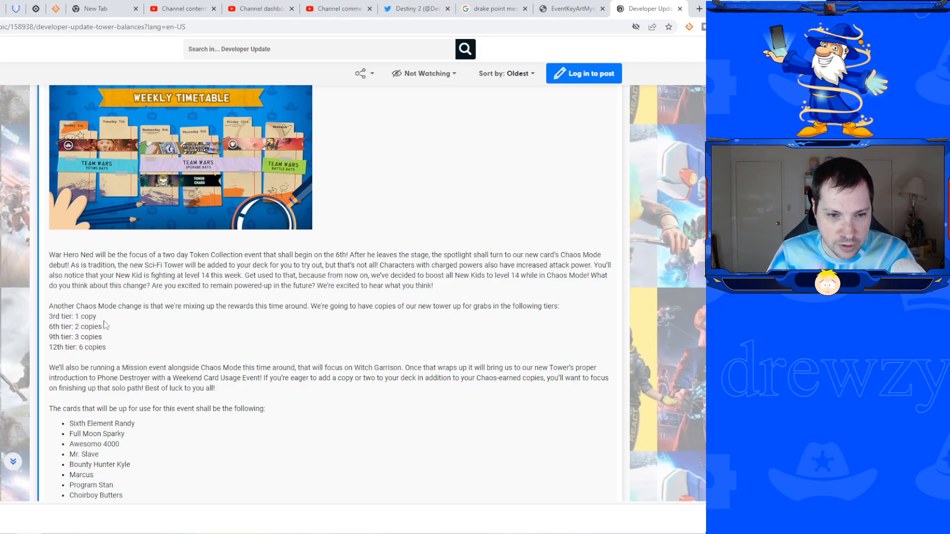
mouse_move(104, 344)
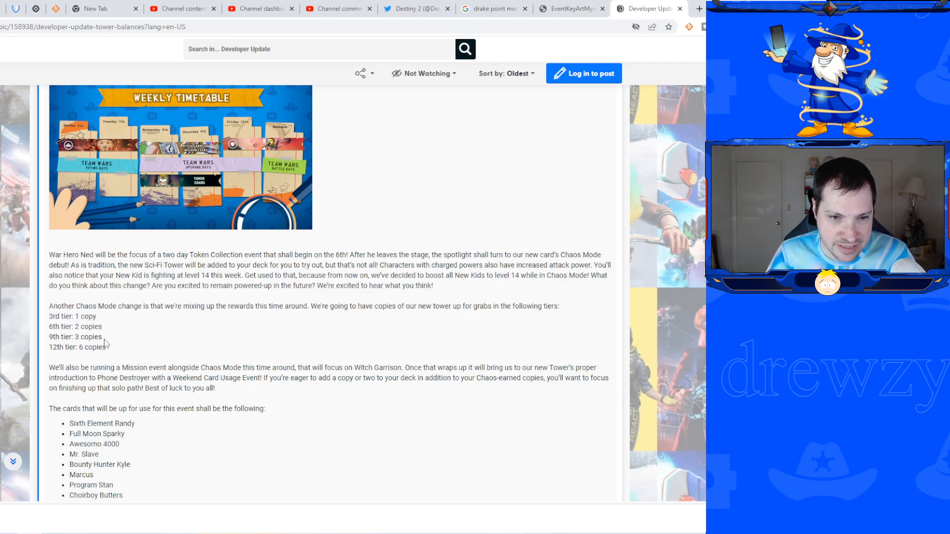
mouse_move(187, 345)
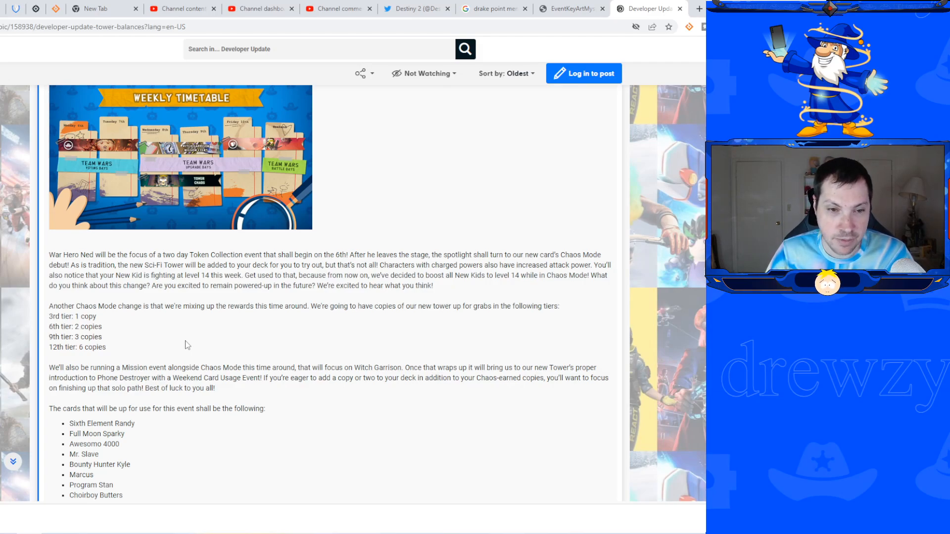
mouse_move(189, 325)
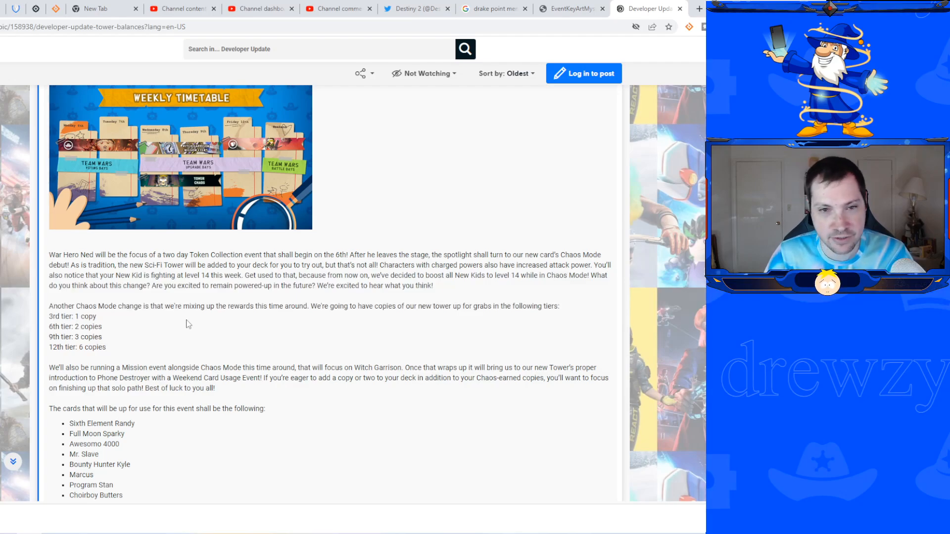
Scroll past the Chaos Mode tiers and point tables to the Upcoming Balance Changes heading.
scroll("down", 3)
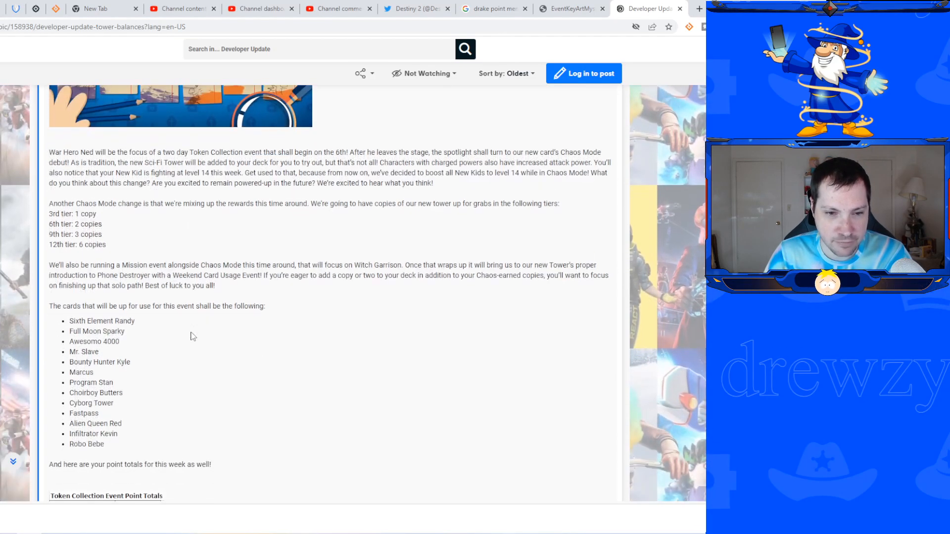
scroll("up", 3)
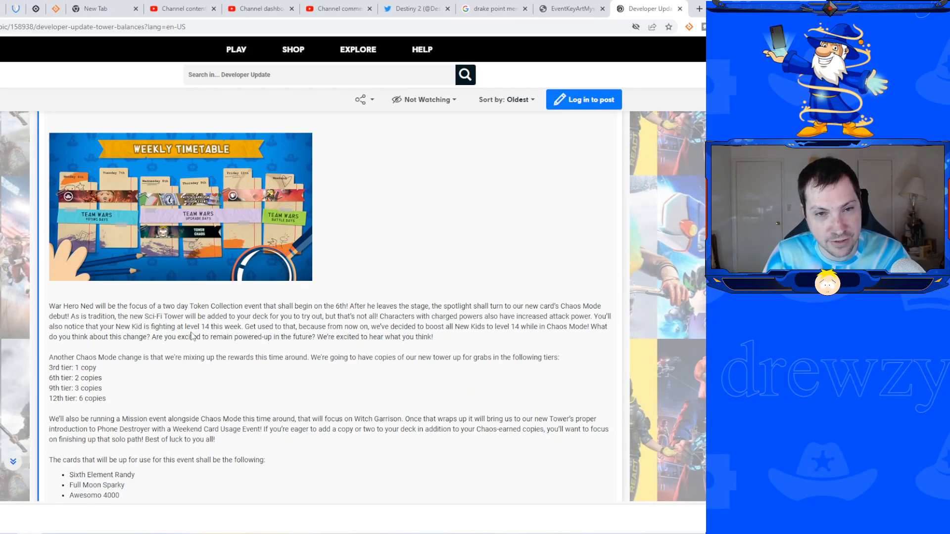
scroll("down", 3)
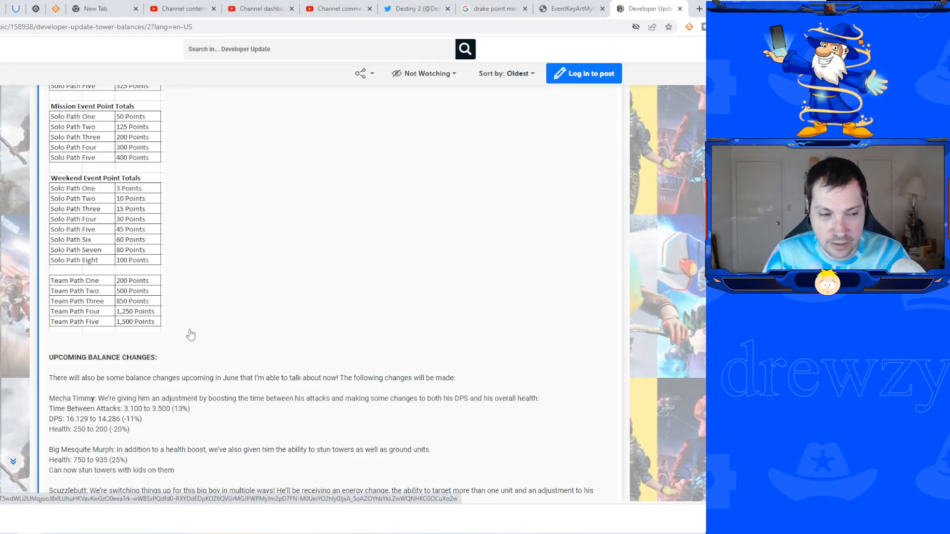
scroll("down", 3)
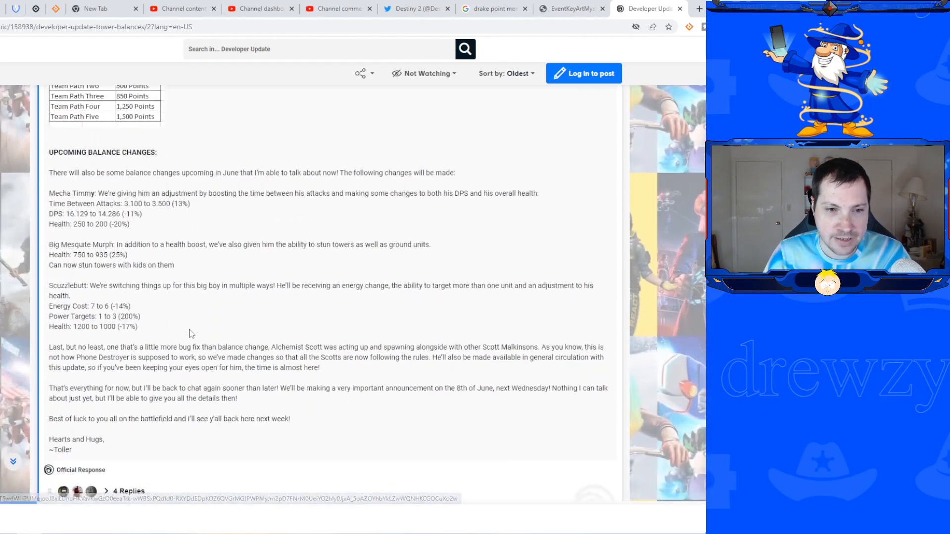
scroll("down", 3)
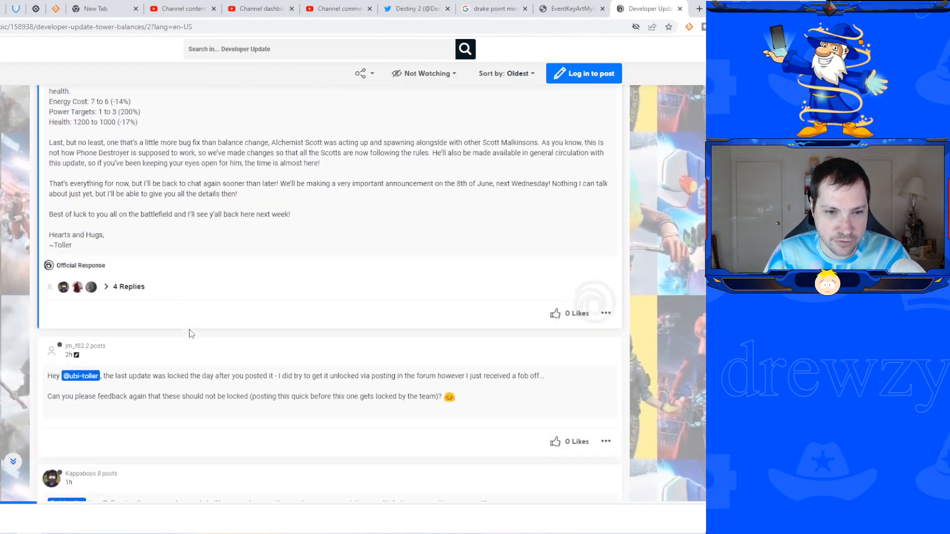
scroll("up", 3)
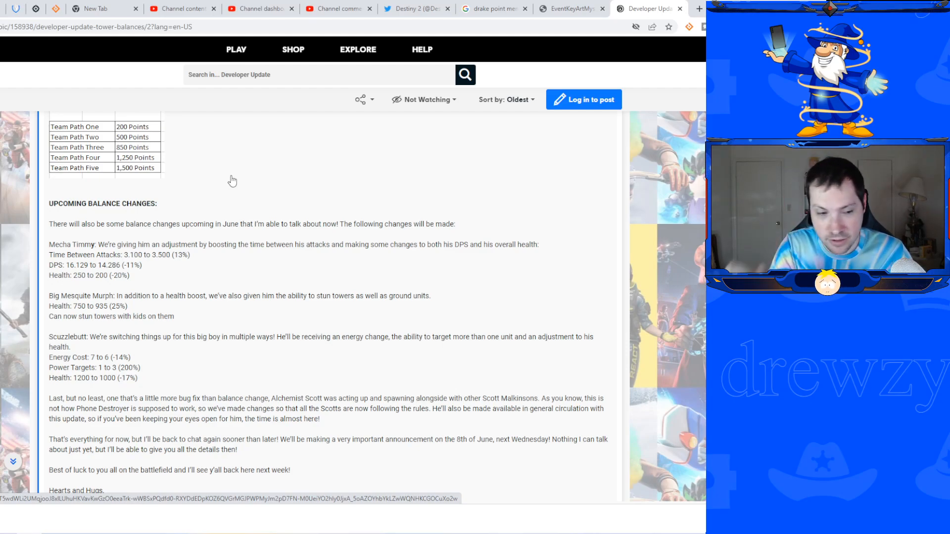
mouse_move(258, 188)
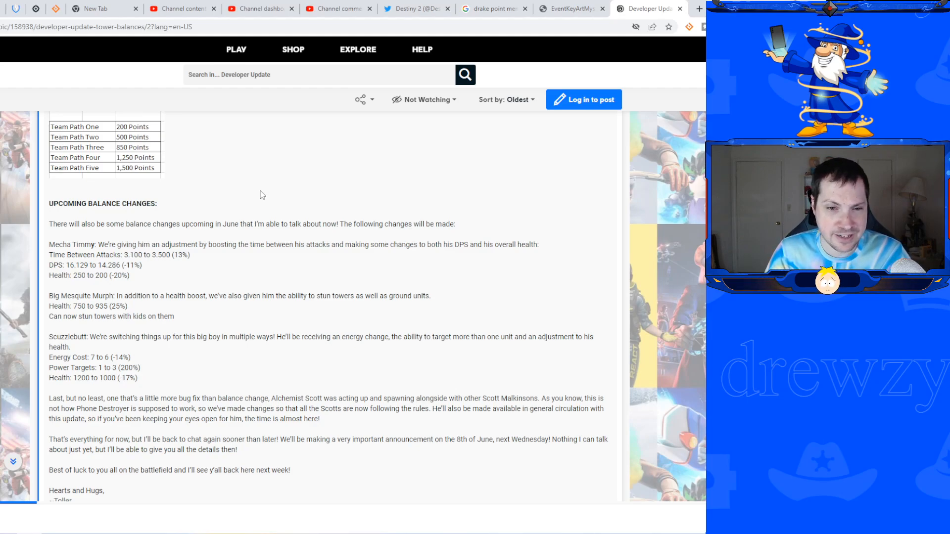
mouse_move(197, 310)
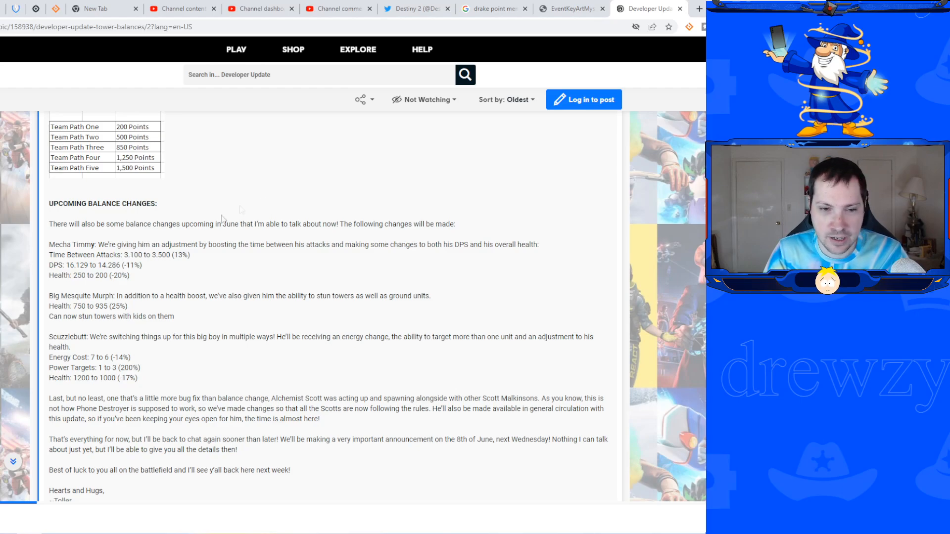
Scroll from the end of the balance changes back to the Cyborg Tower card announcement.
scroll("down", 3)
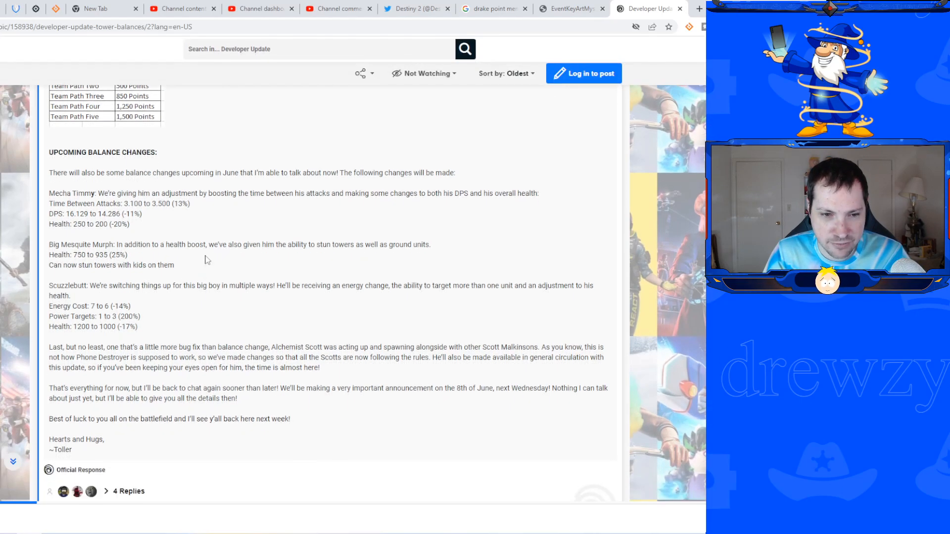
mouse_move(271, 191)
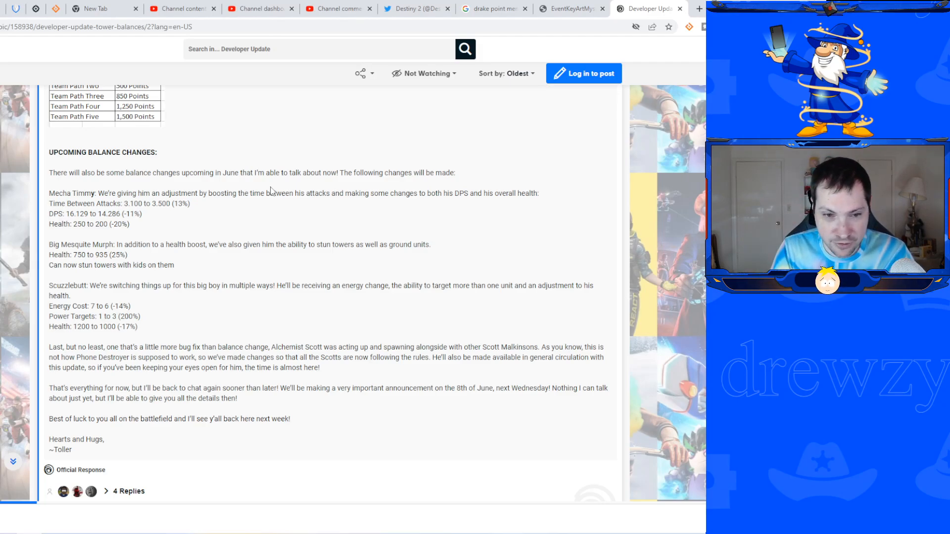
mouse_move(286, 217)
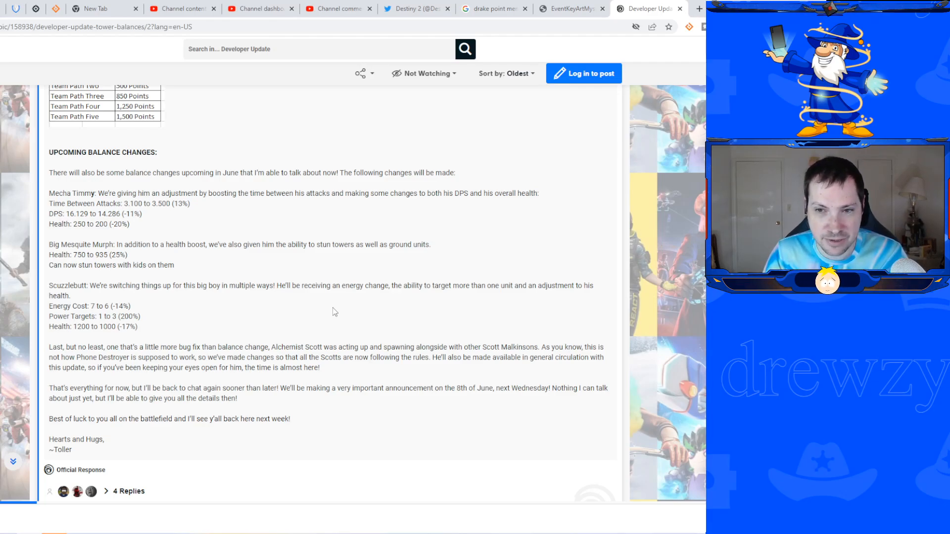
mouse_move(364, 308)
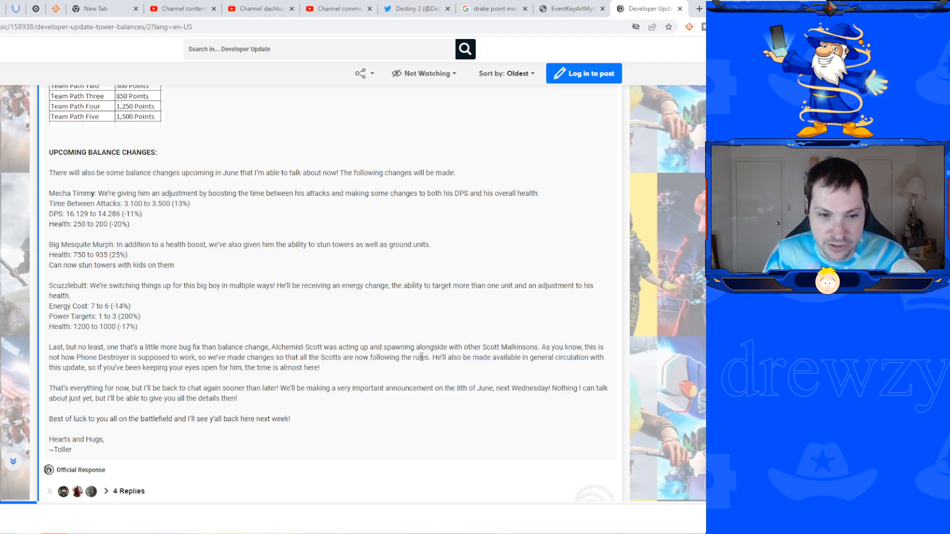
mouse_move(348, 374)
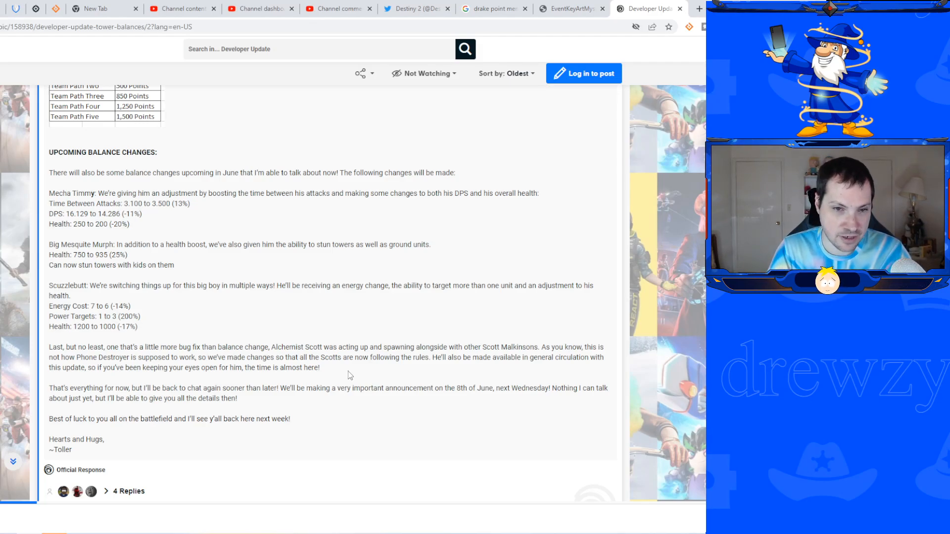
mouse_move(456, 170)
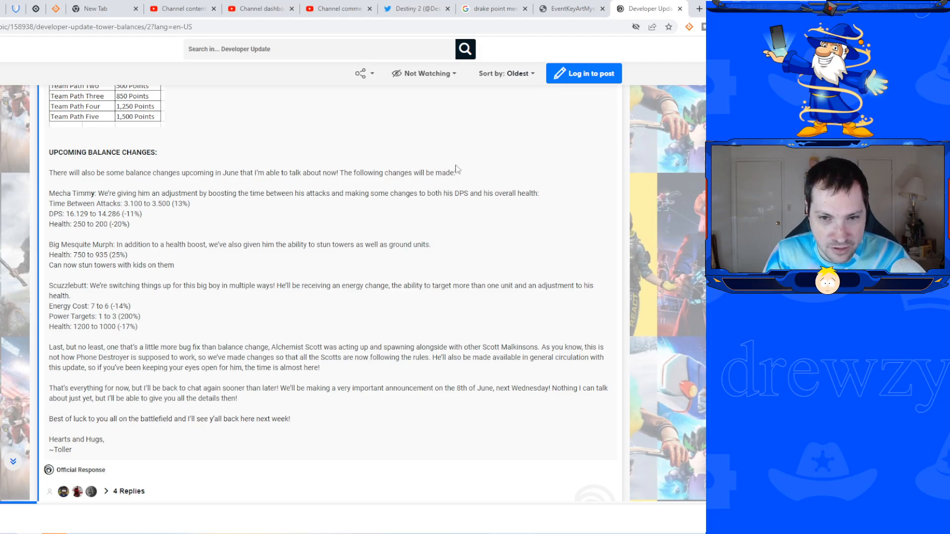
mouse_move(405, 279)
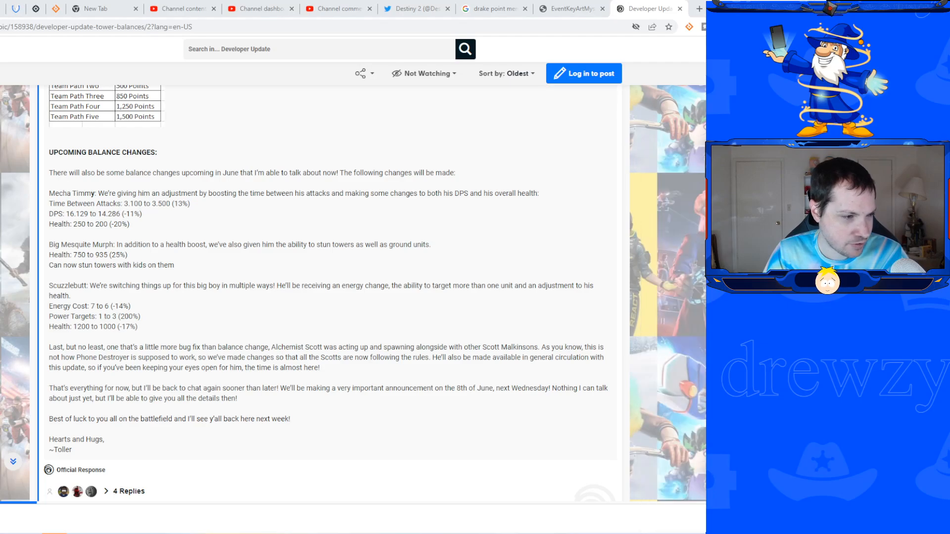
mouse_move(442, 327)
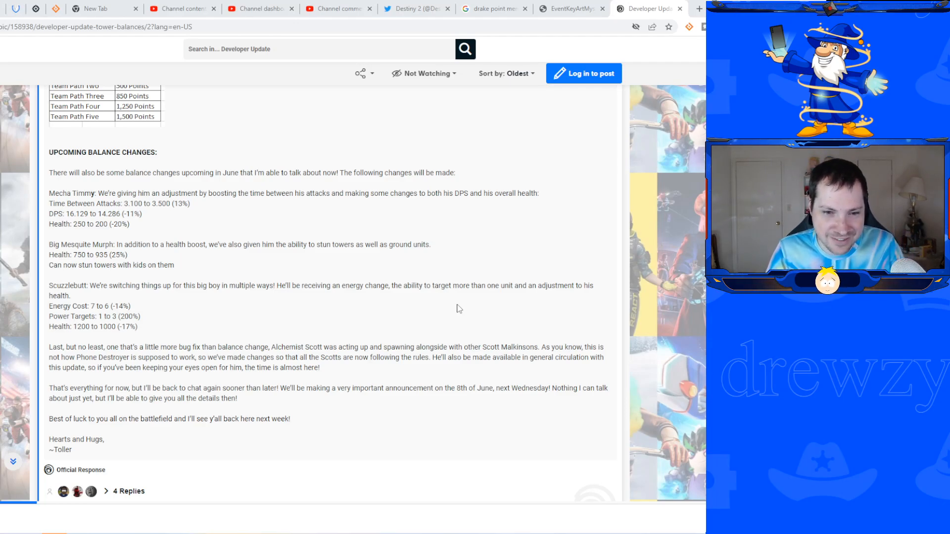
mouse_move(435, 308)
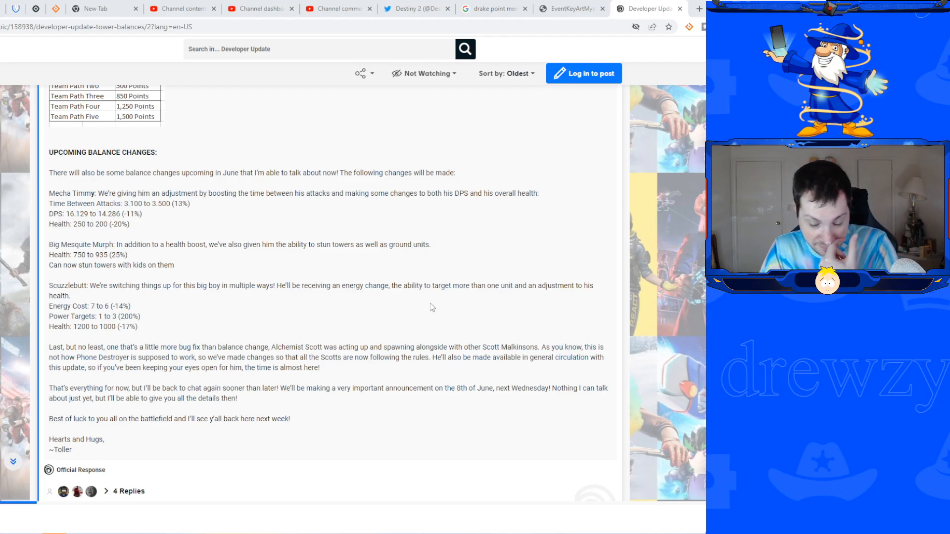
mouse_move(415, 316)
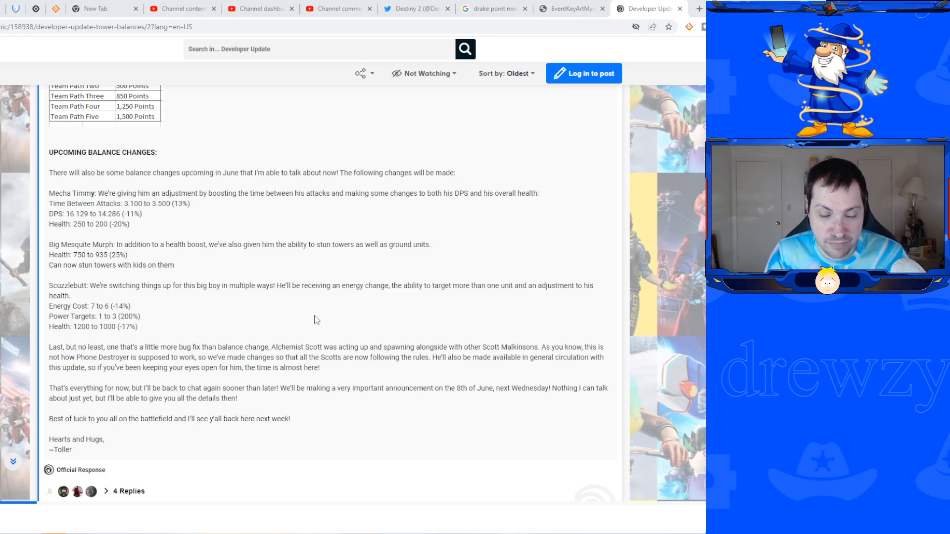
scroll("up", 3)
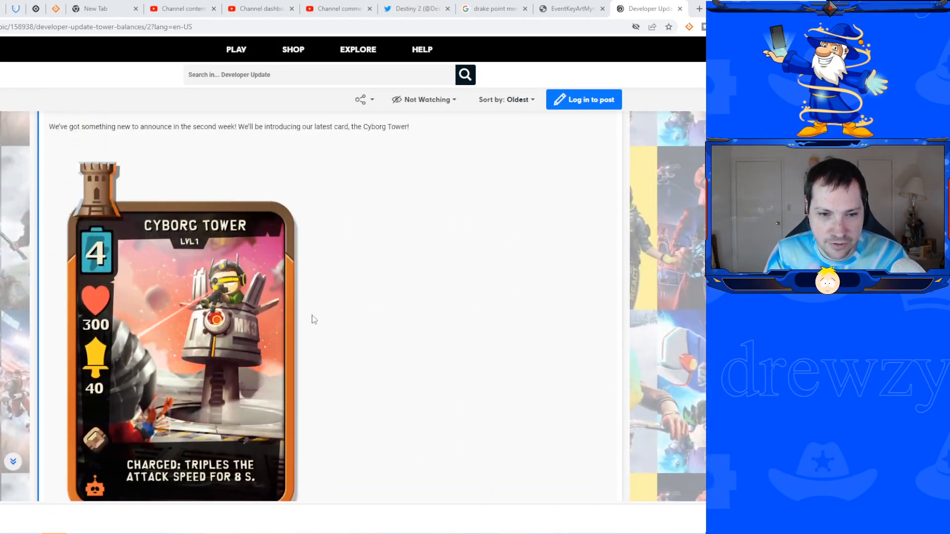
scroll("down", 3)
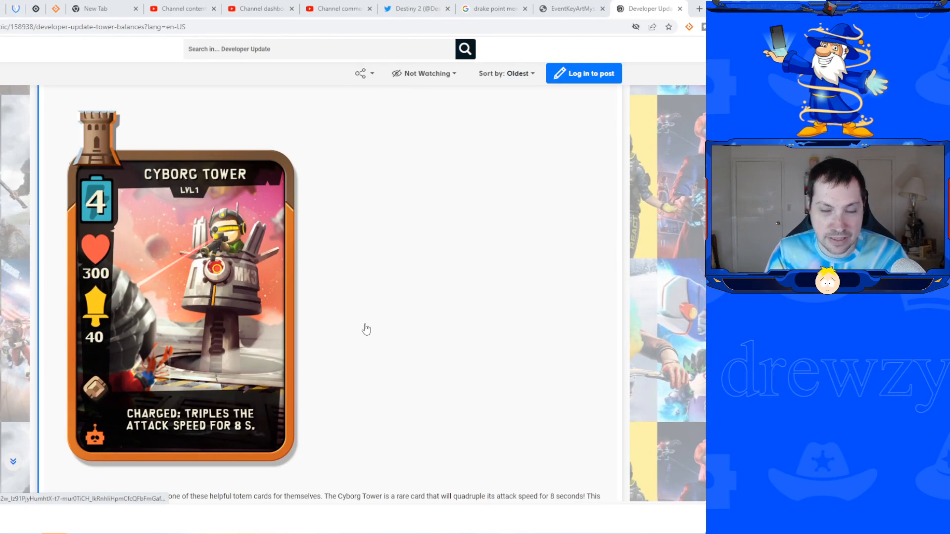